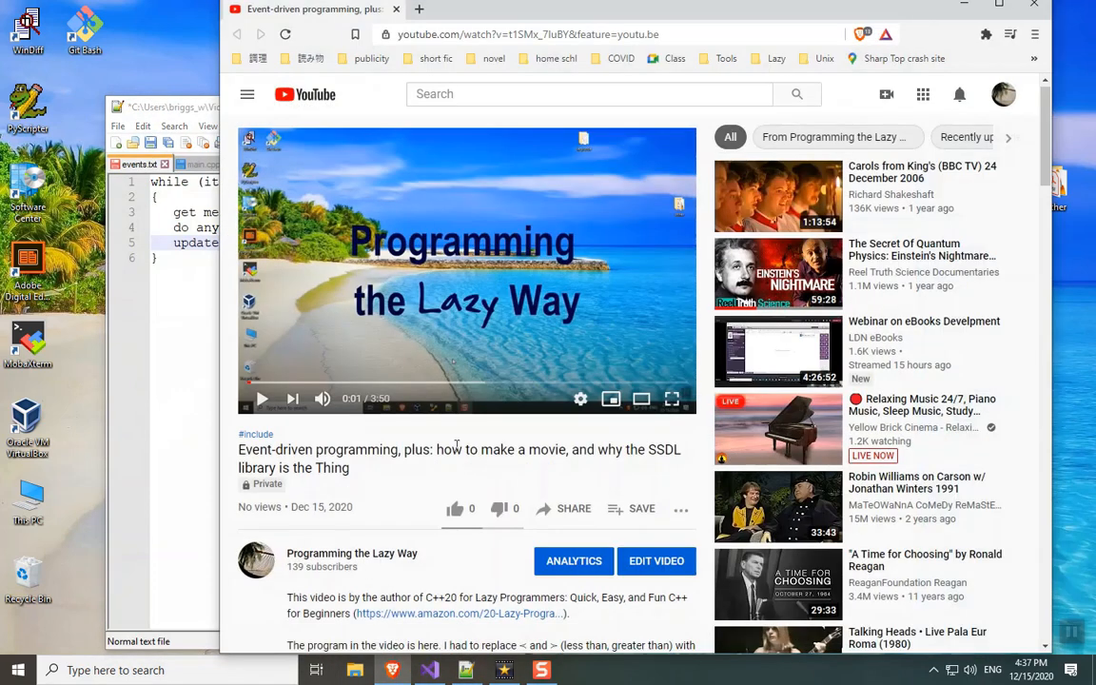
mouse_move(482, 426)
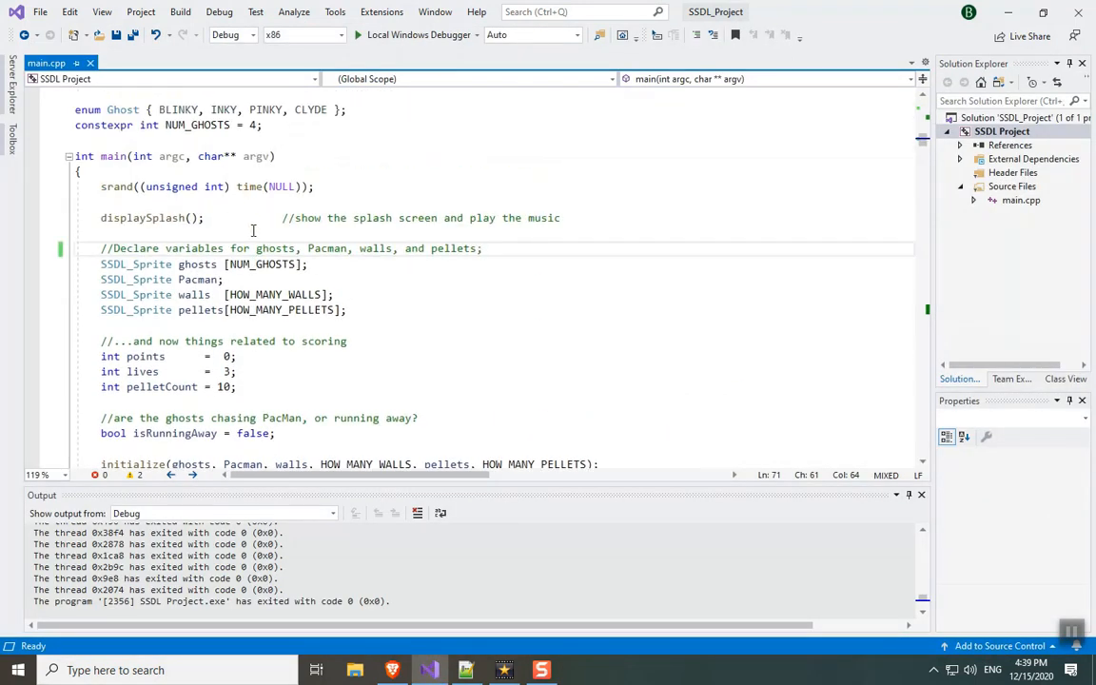
mouse_move(275, 264)
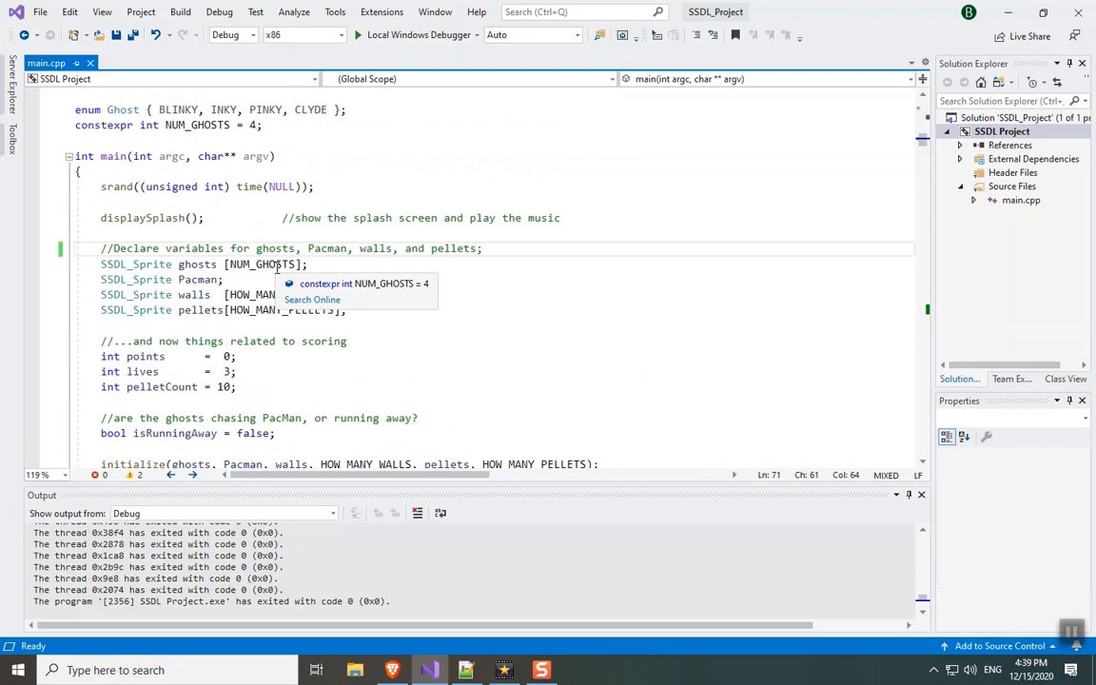
- Scroll through displayThings to reach the pellet-eating code where ghosts turn blue
scroll(down, 3)
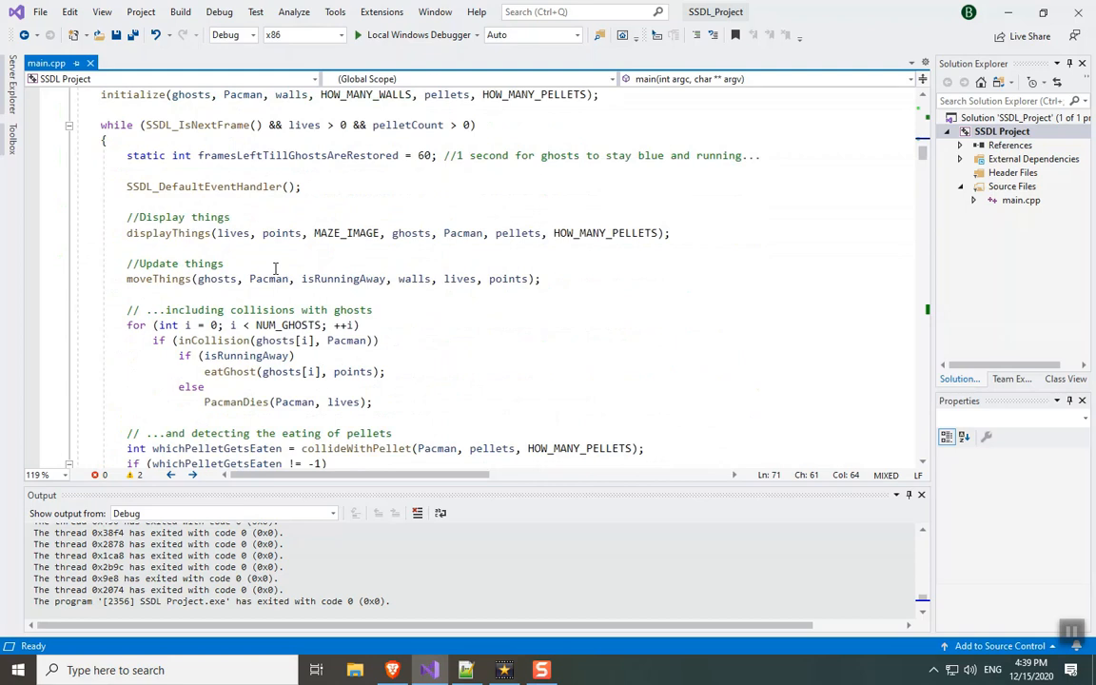
mouse_move(188, 174)
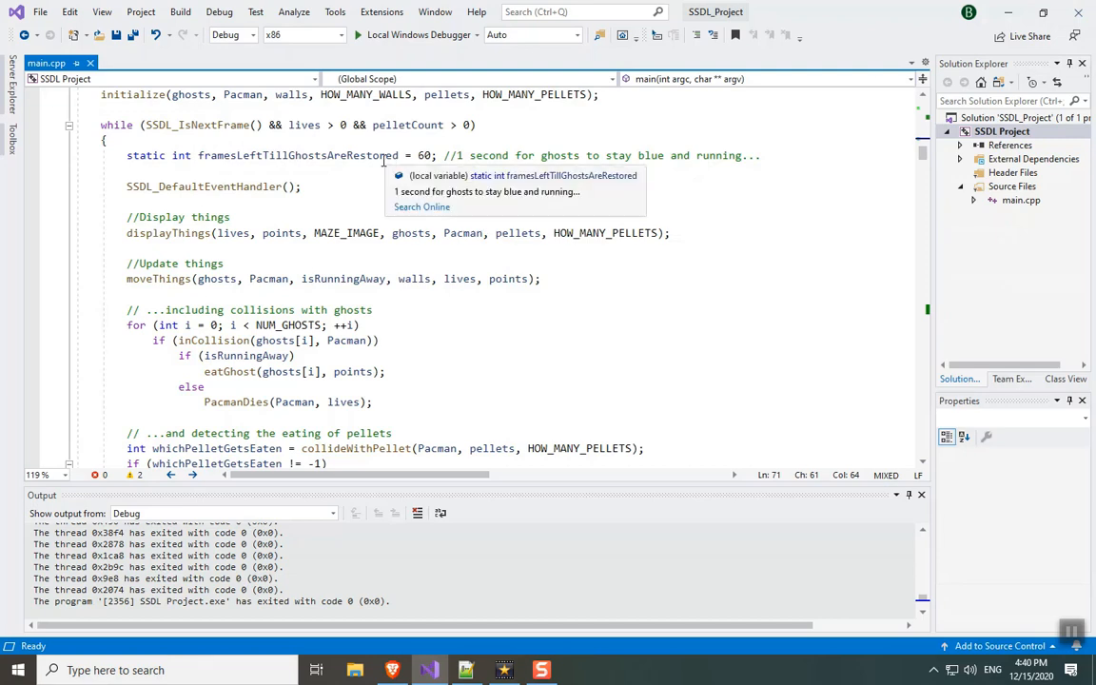
mouse_move(357, 142)
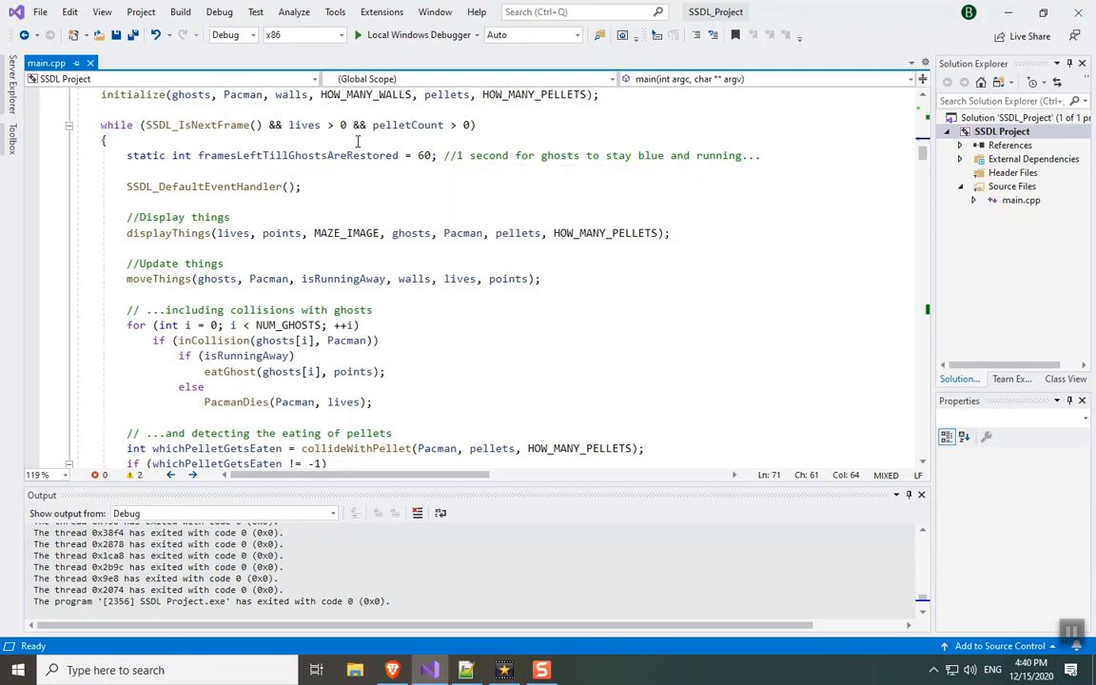
mouse_move(303, 124)
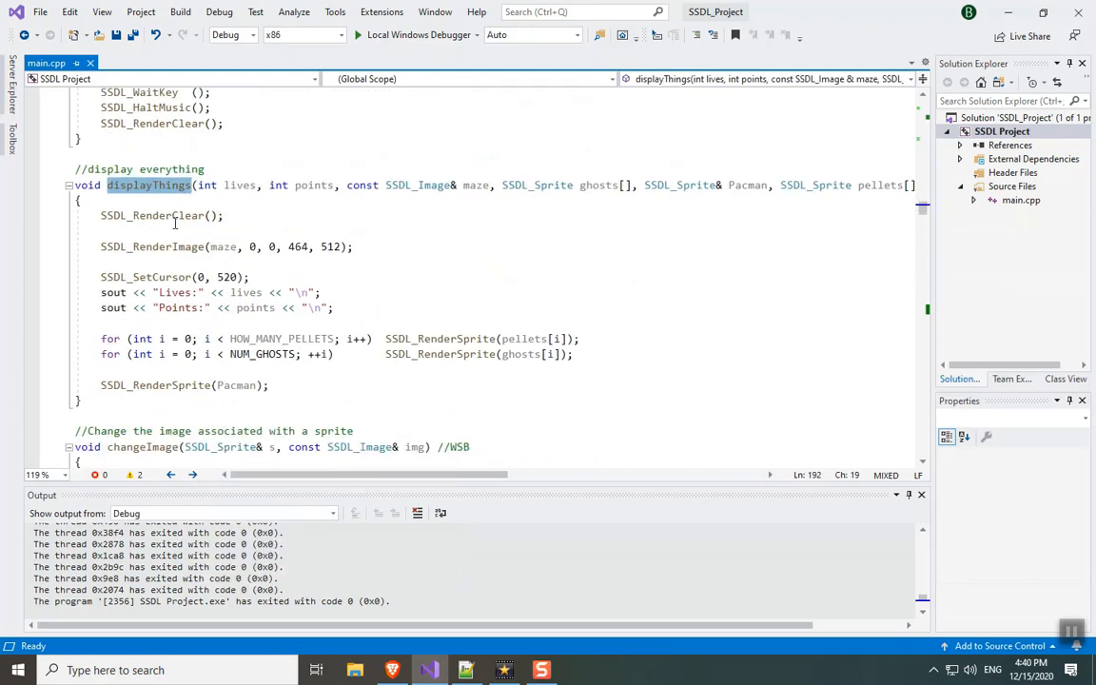
mouse_move(177, 247)
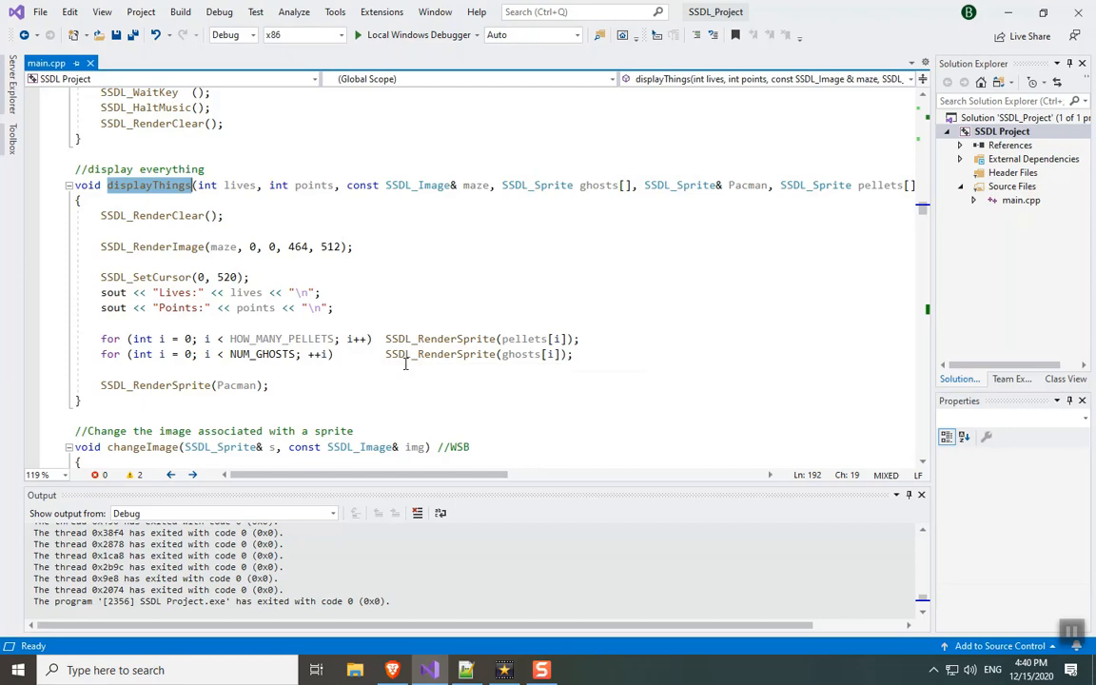
mouse_move(364, 342)
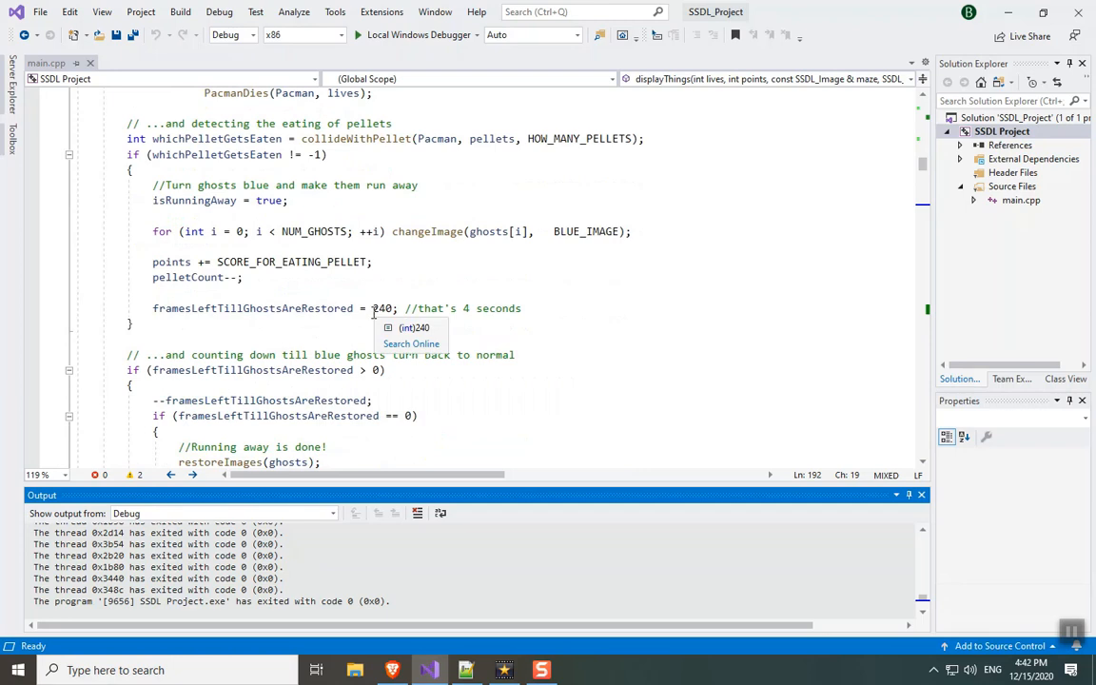
mouse_move(326, 385)
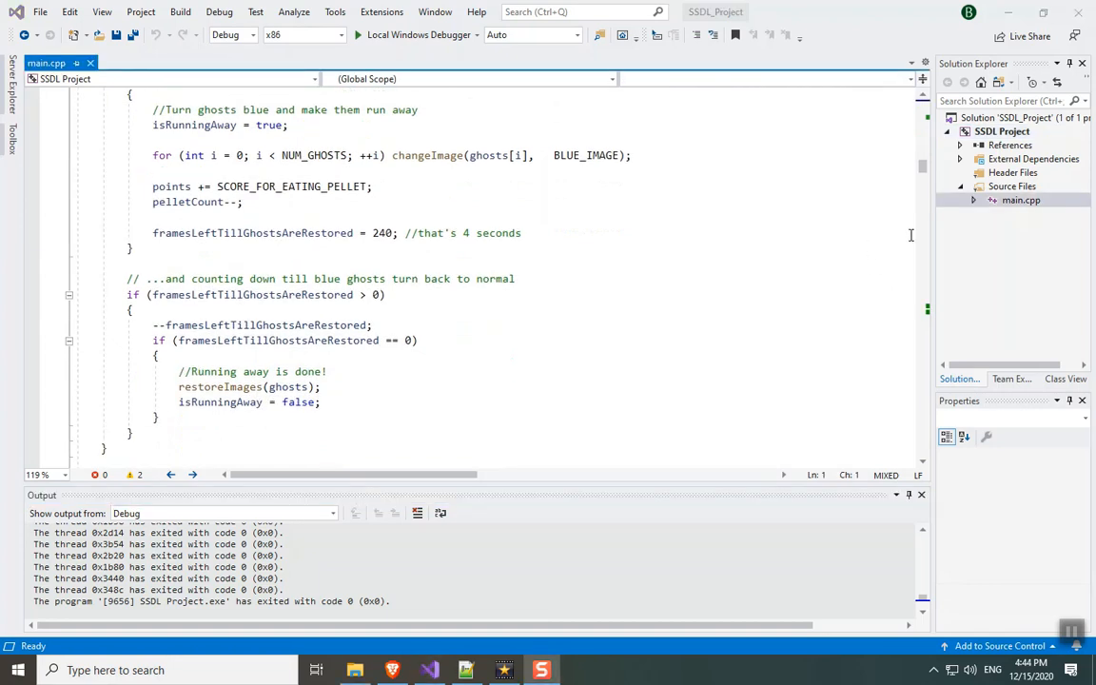
mouse_move(980, 200)
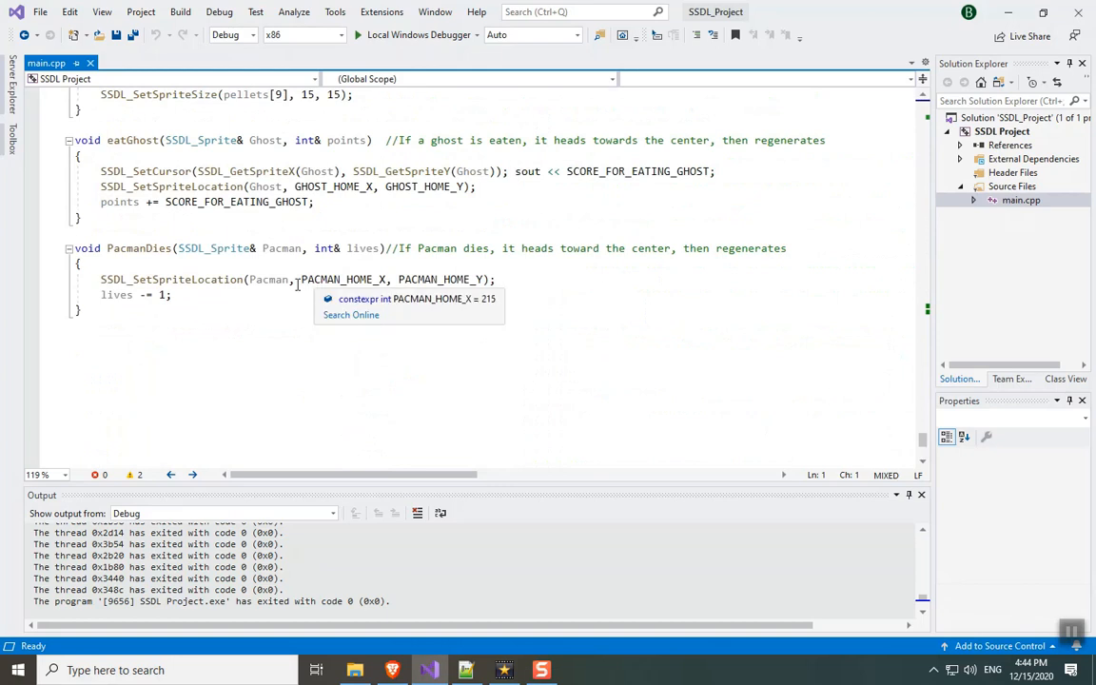
mouse_move(245, 170)
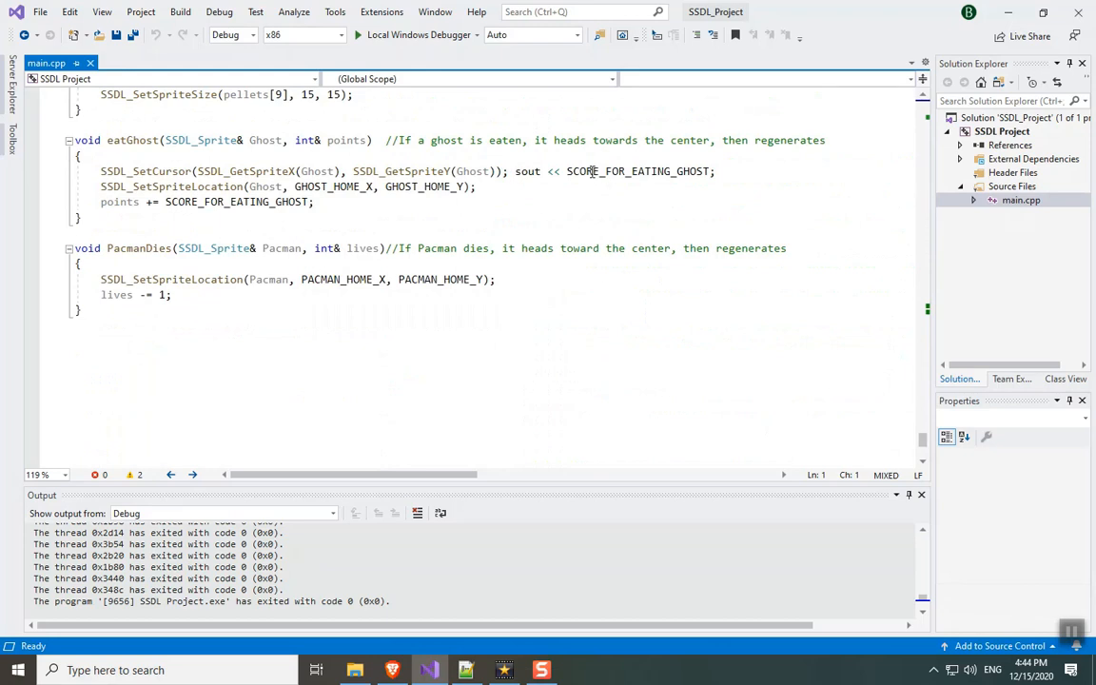
mouse_move(620, 171)
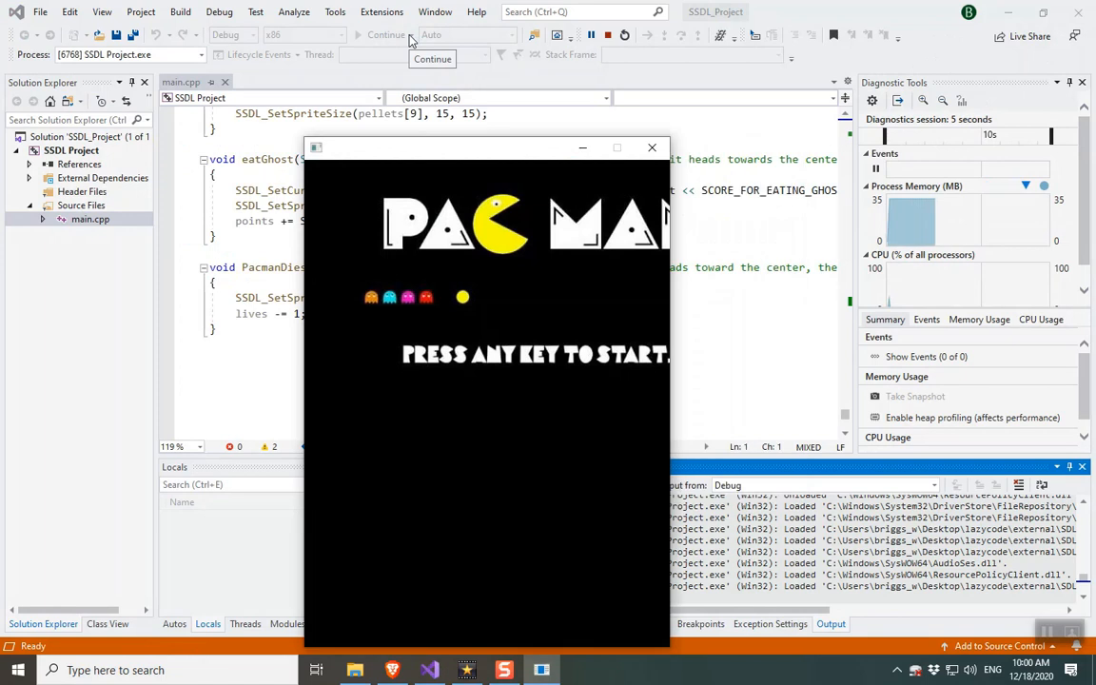
- Start the Pac-Man game from its title screen with the space key
key(space)
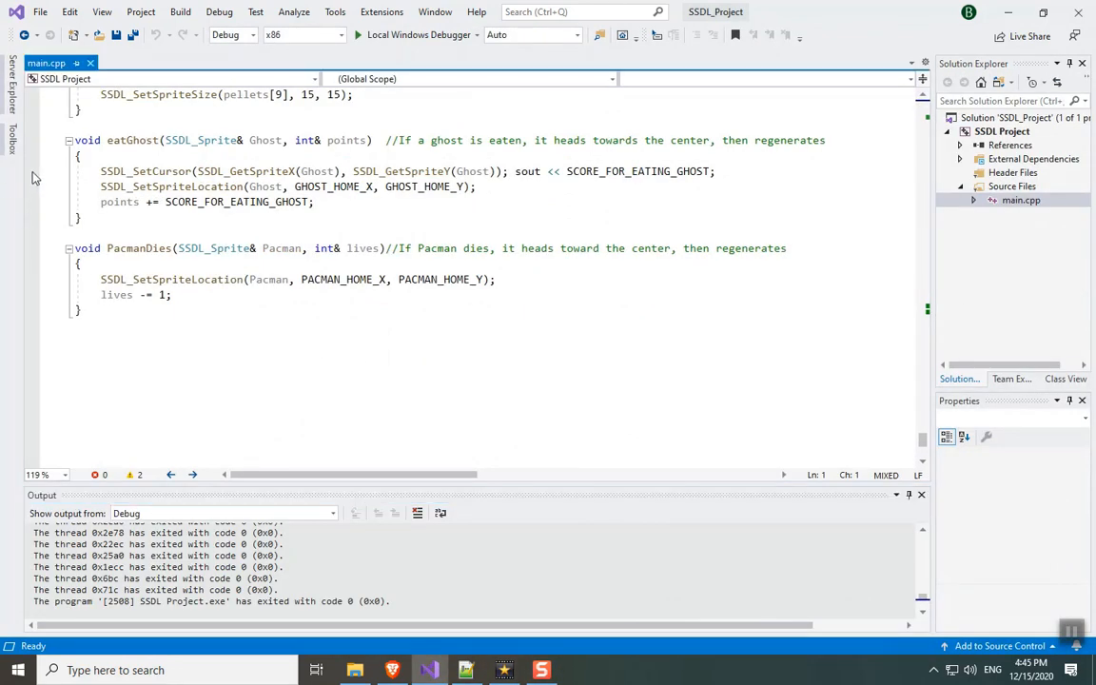
mouse_move(265, 186)
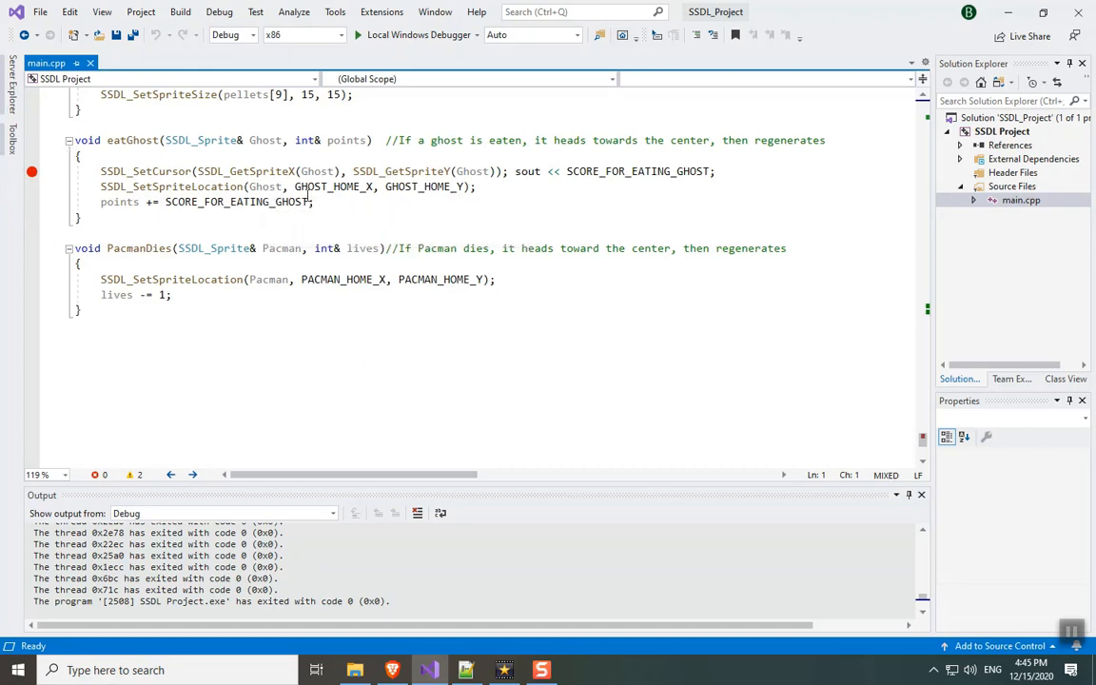
- Set a breakpoint on eatGhost's SSDL_SetCursor line and launch the game under the debugger
click(413, 34)
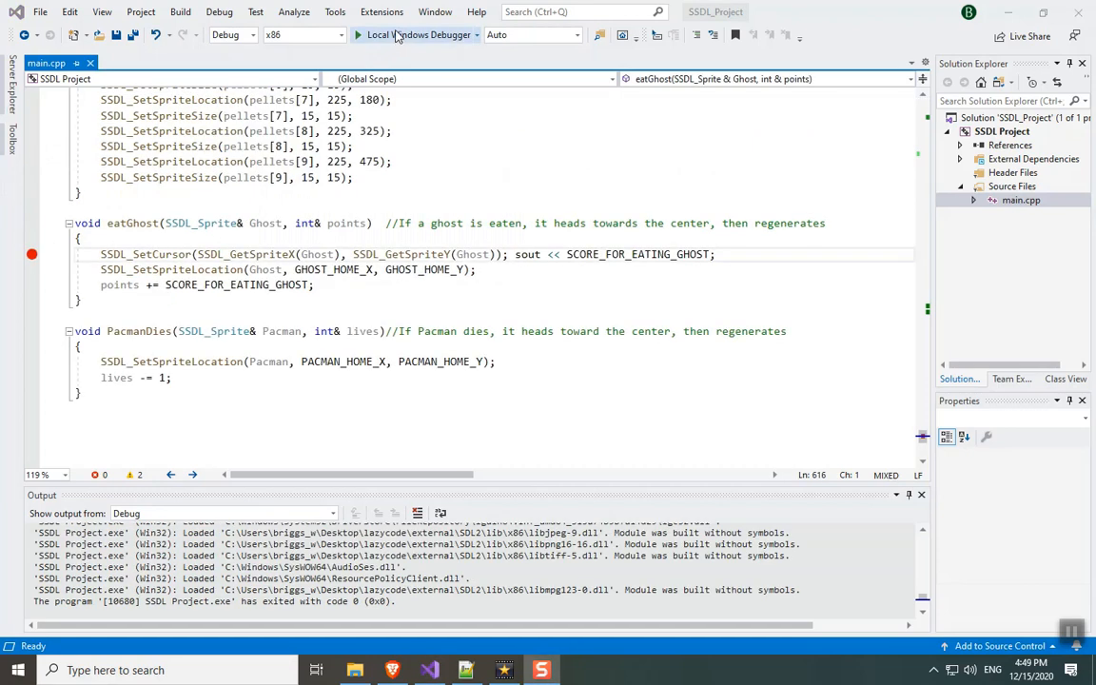
click(419, 34)
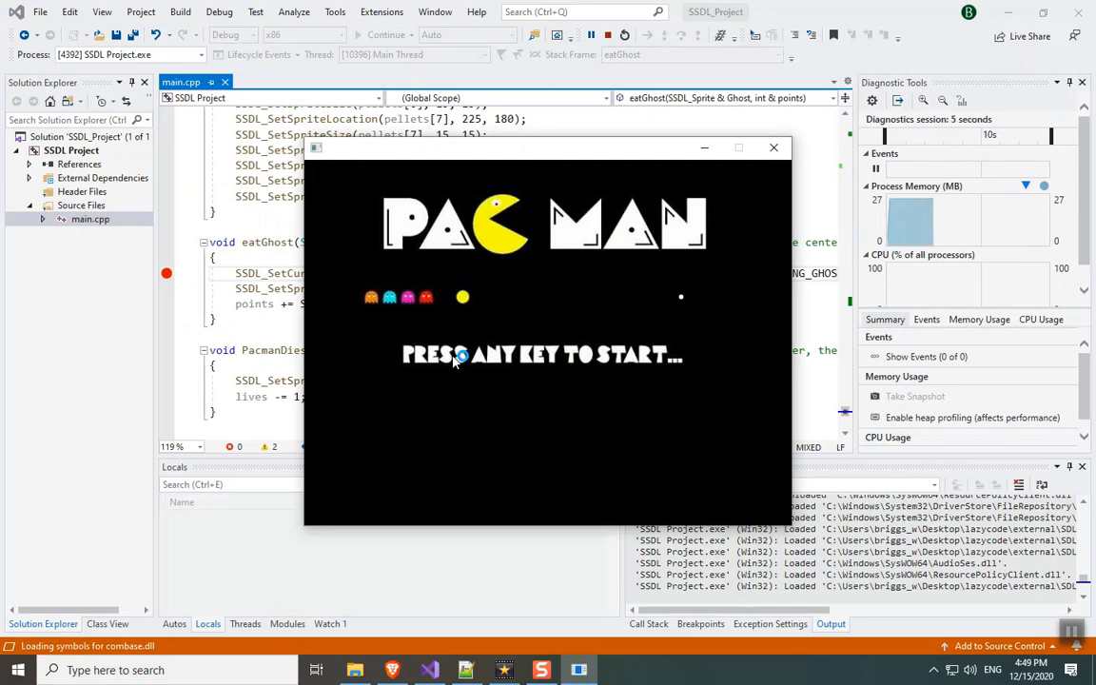
- Press space at the Pac-Man title screen to begin play under the debugger
key(space)
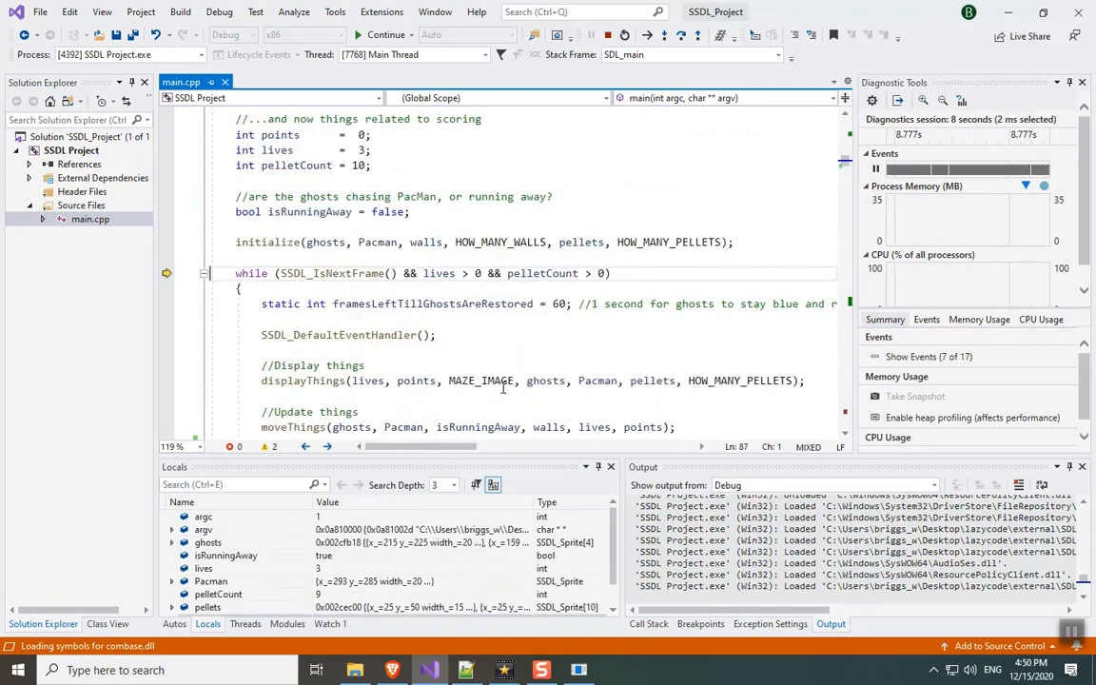
- Step into displayThings and scroll main.cpp to the ghost-collision code, with points at 150
key(F10)
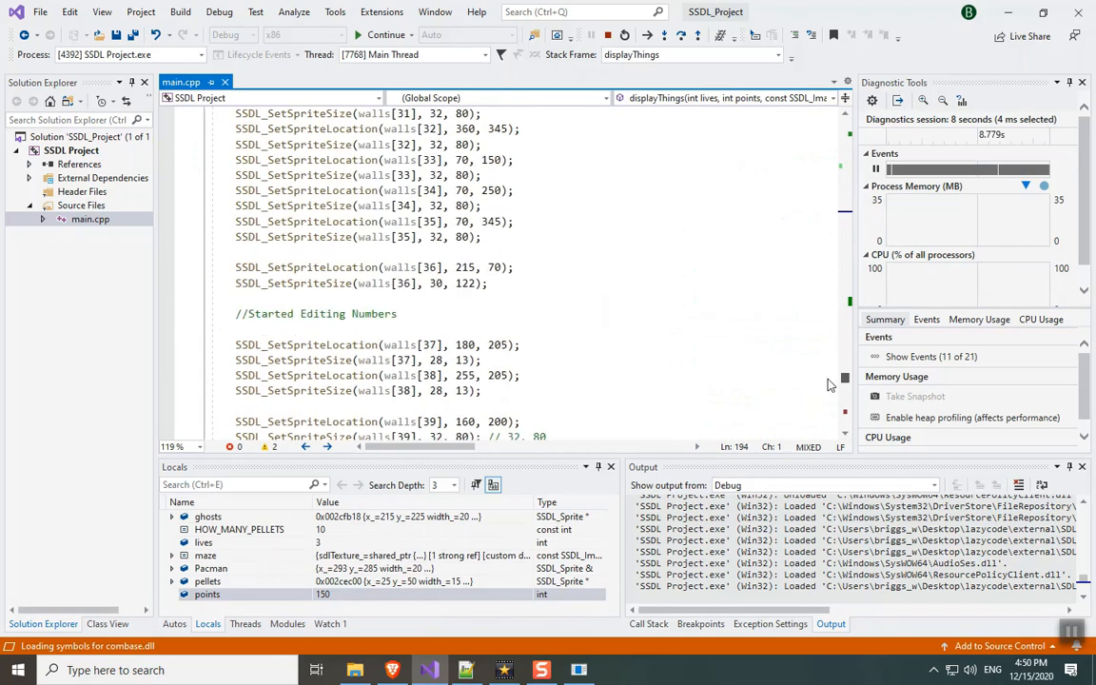
scroll(down, 3)
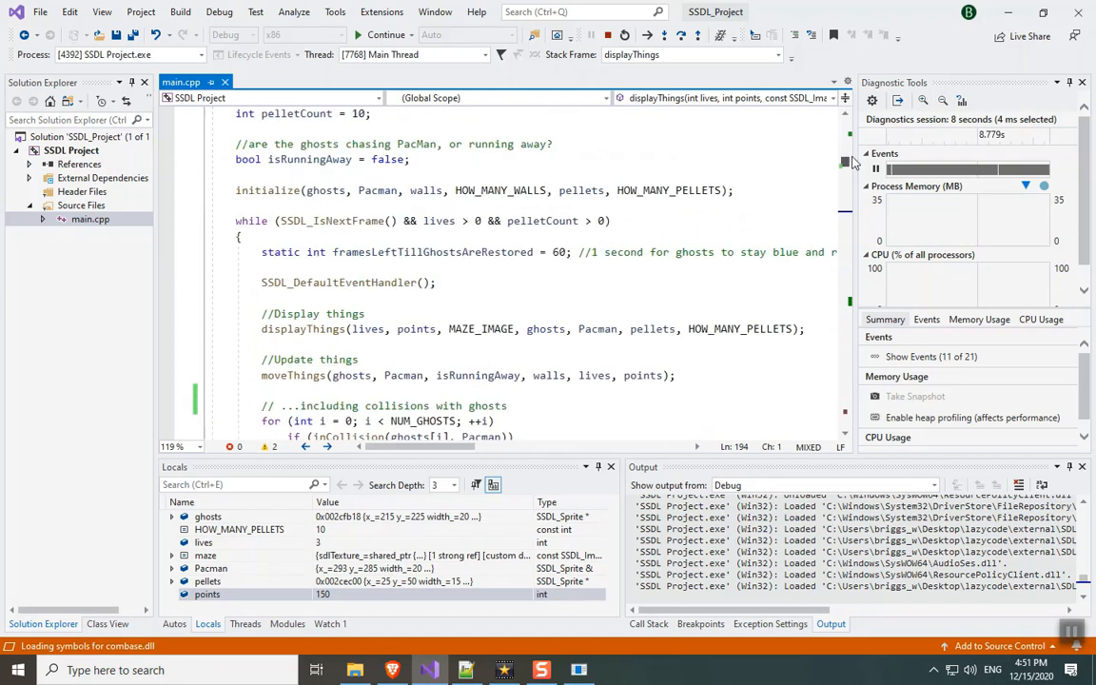
scroll(down, 3)
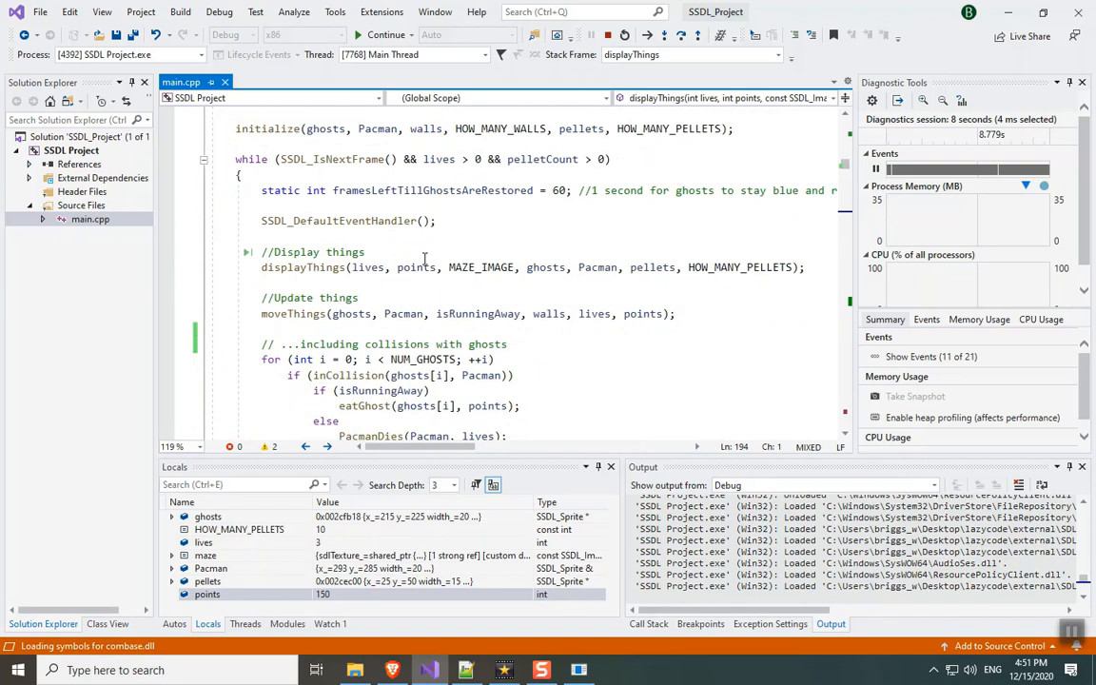
mouse_move(288, 277)
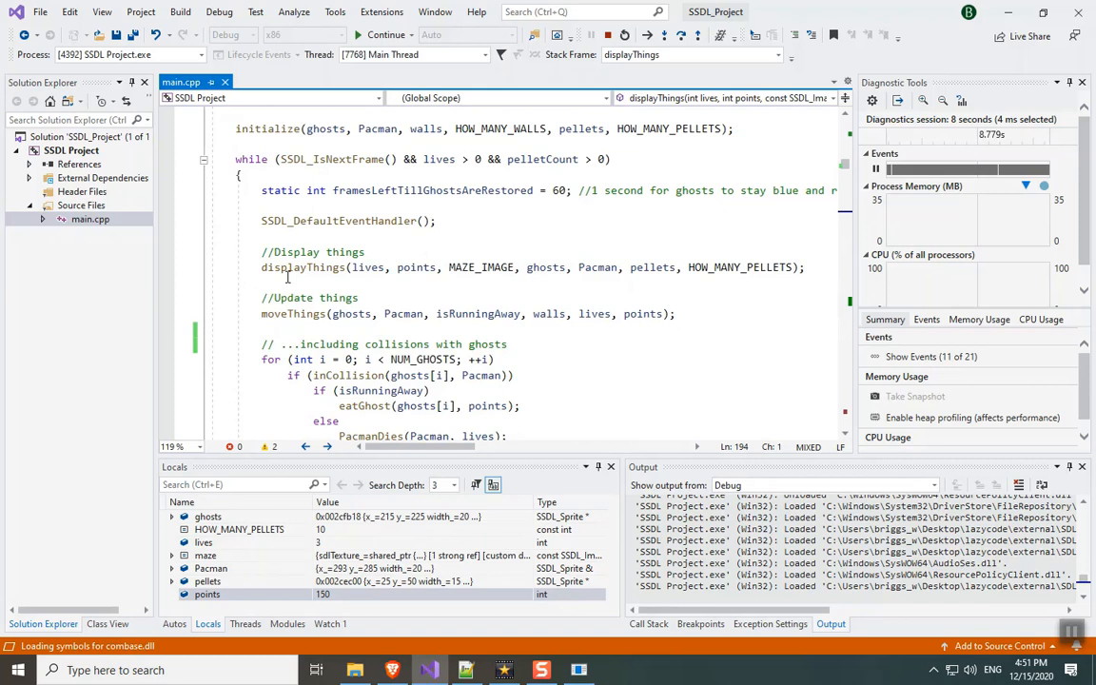
mouse_move(302, 267)
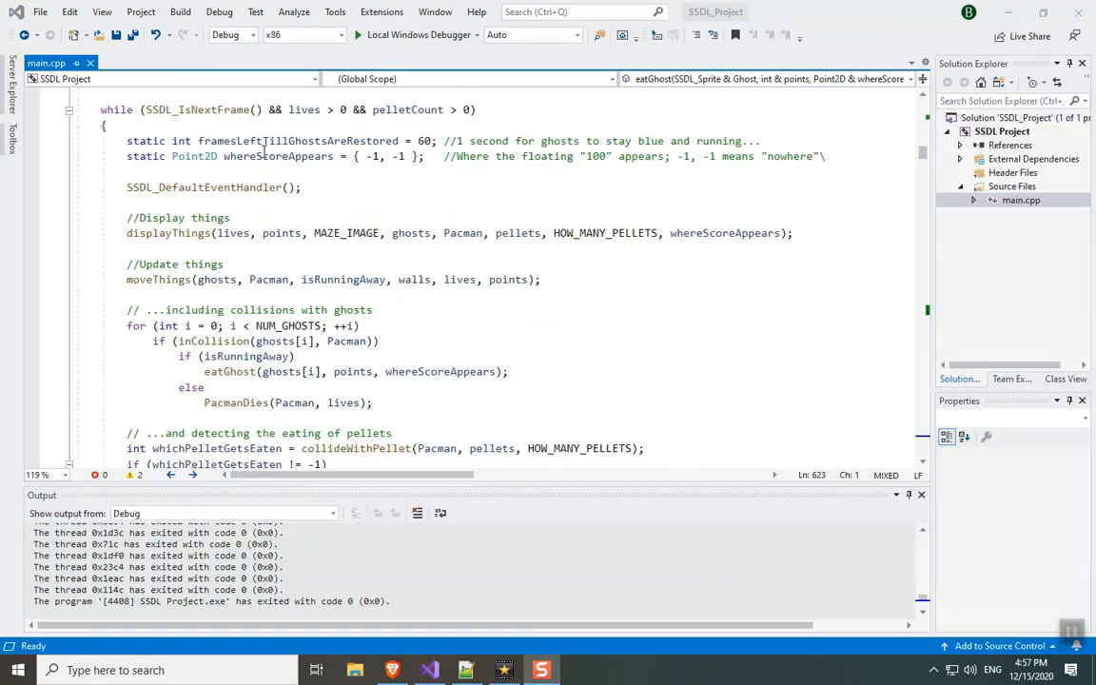
scroll(down, 3)
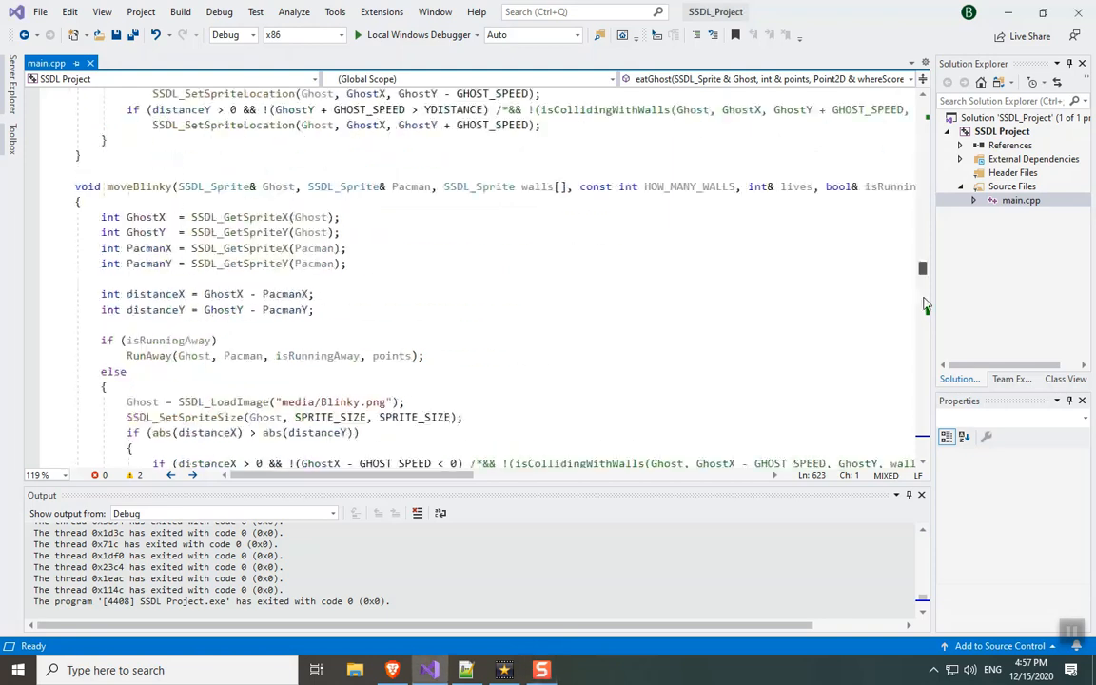
scroll(down, 3)
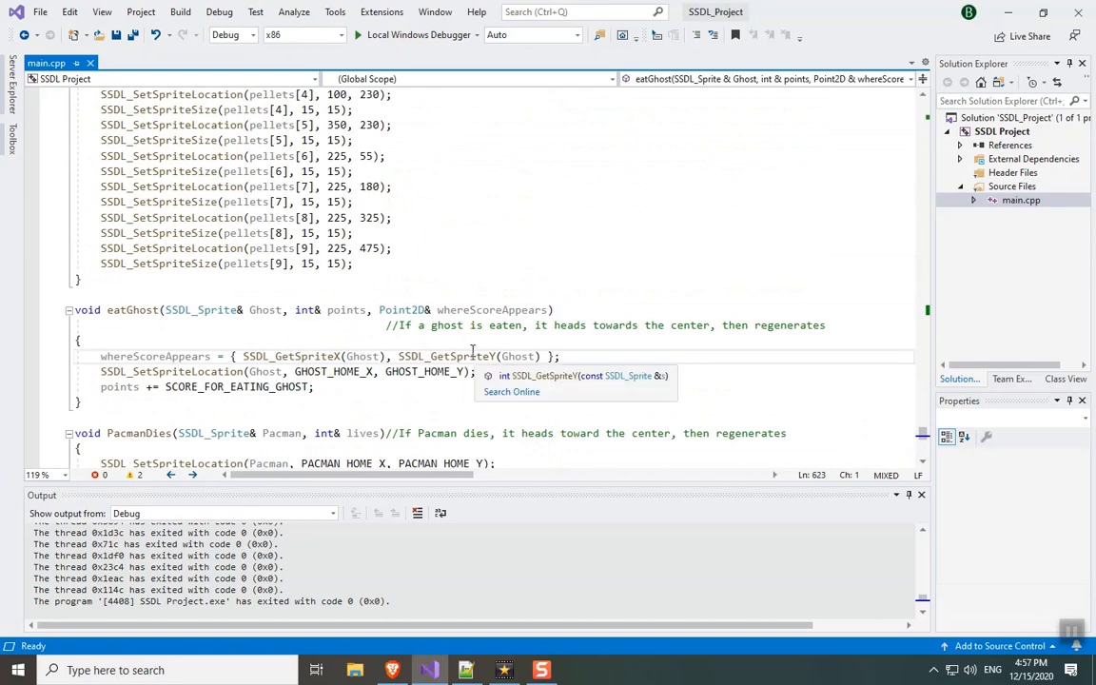
scroll(down, 3)
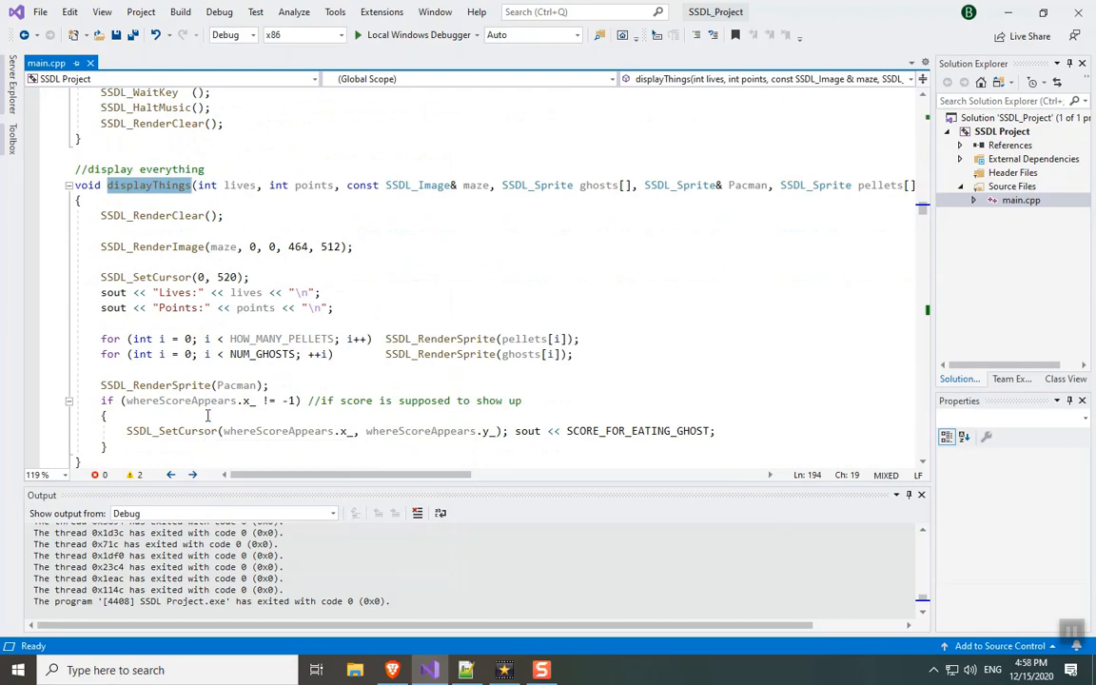
mouse_move(250, 399)
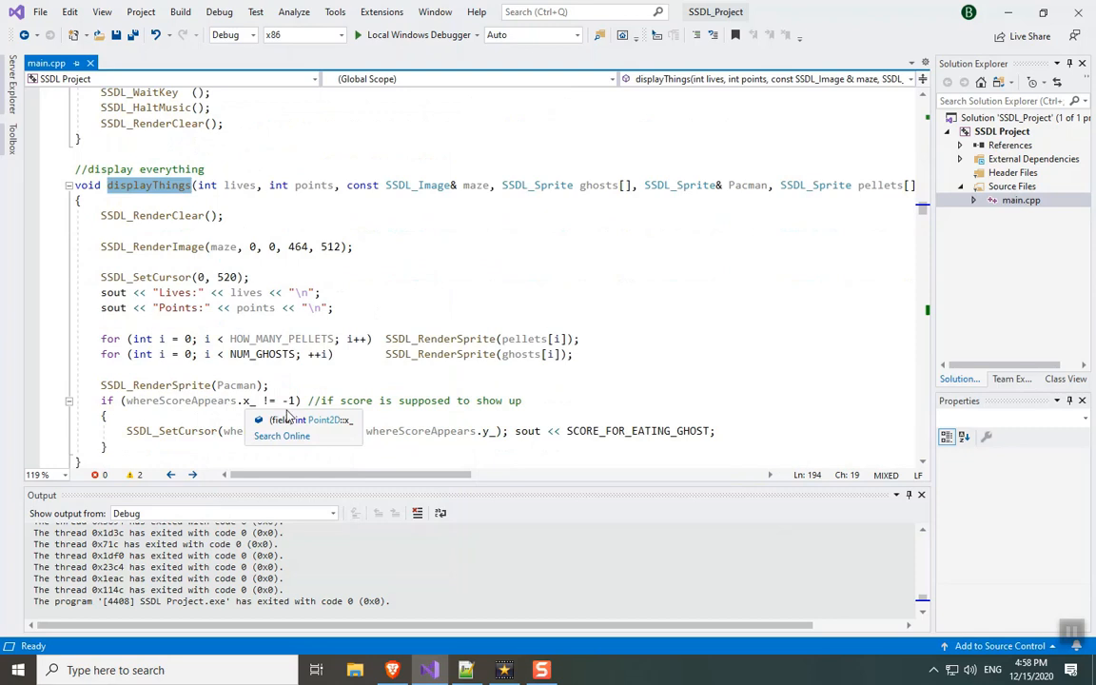
mouse_move(307, 422)
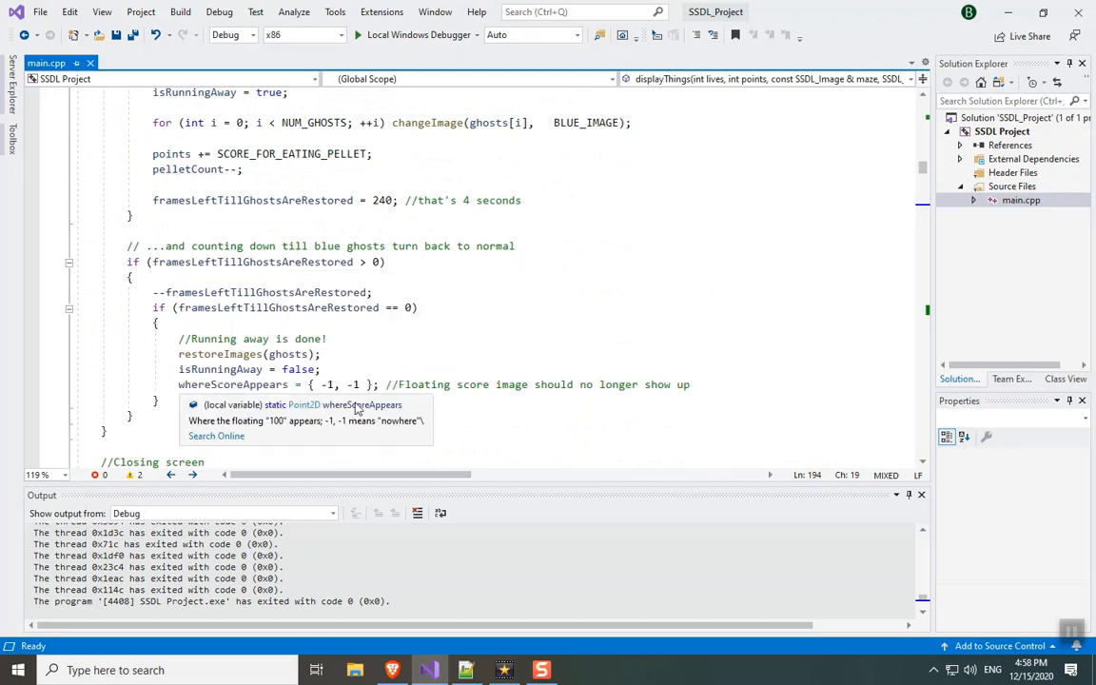
click(379, 384)
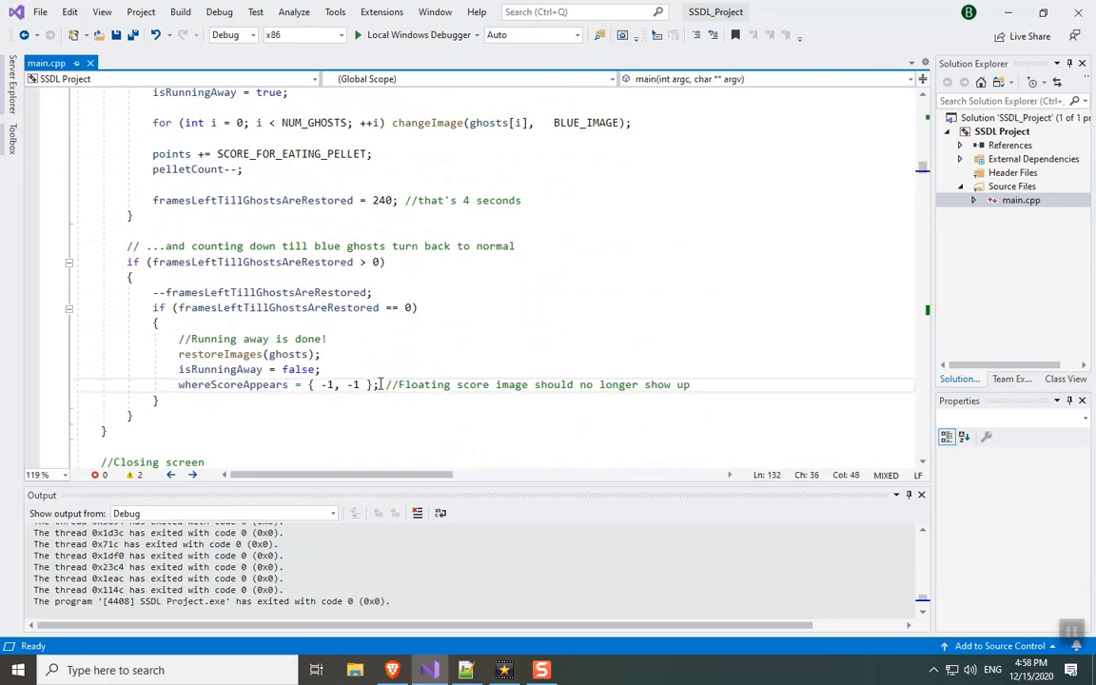
click(418, 34)
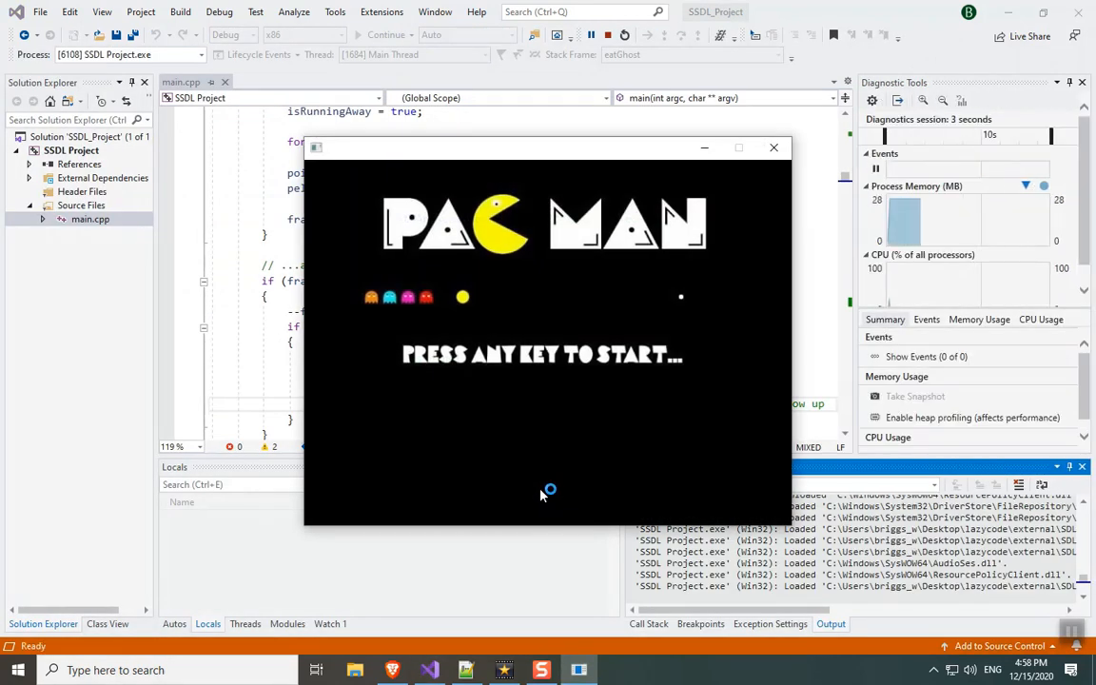
mouse_move(541, 495)
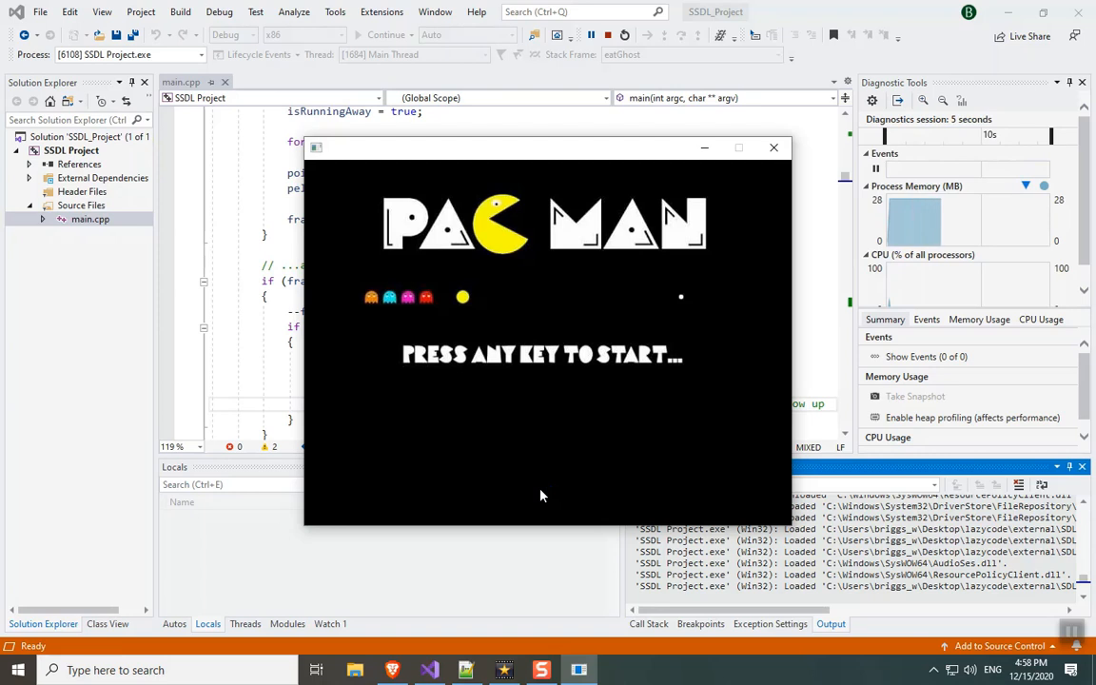
- Play the game to Game Over at 150 points, then close its window
key(space)
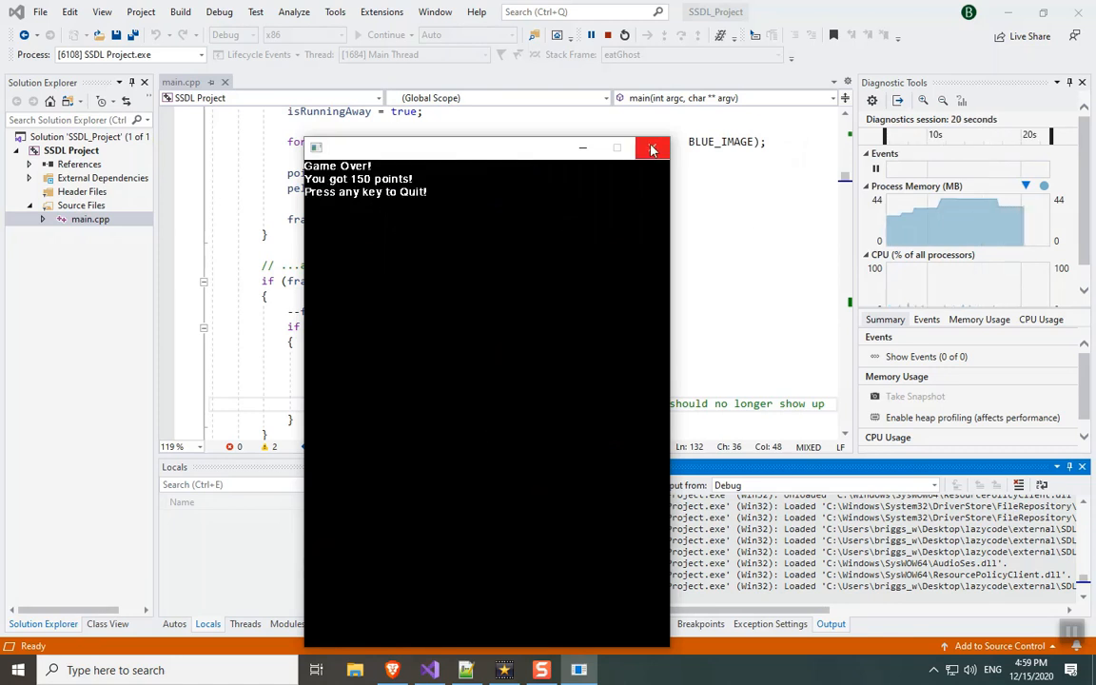
click(653, 148)
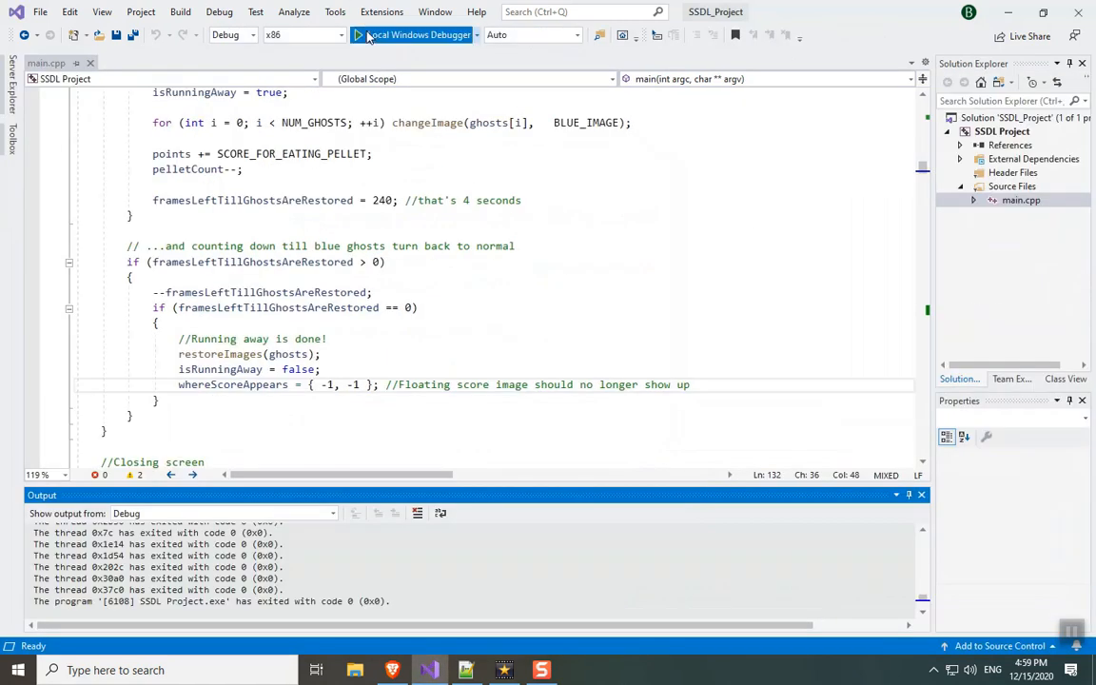